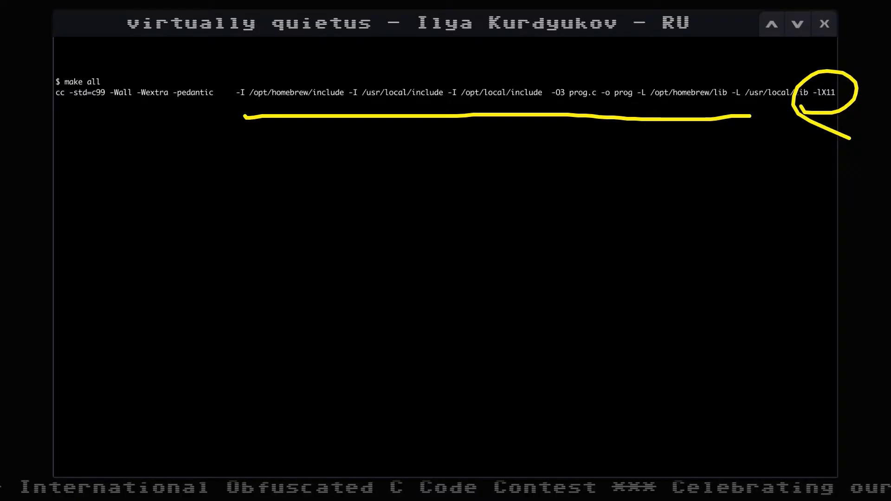
# Review the make build of prog.c into prog, linked against X11, in the terminal output.
pyautogui.hscroll(-3)
pyautogui.write('./prog doomp.bin')
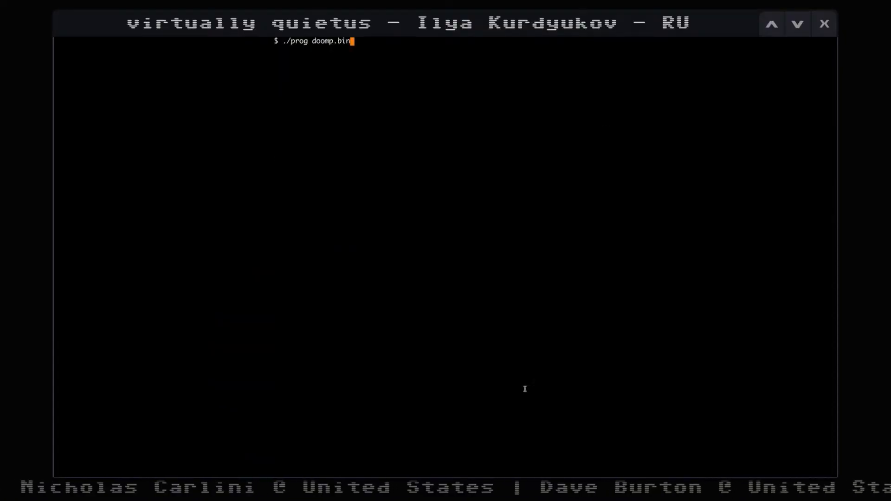
# Run ./prog doomp.bin to launch DOOM and bring up its help screen of controls.
pyautogui.press('Return')
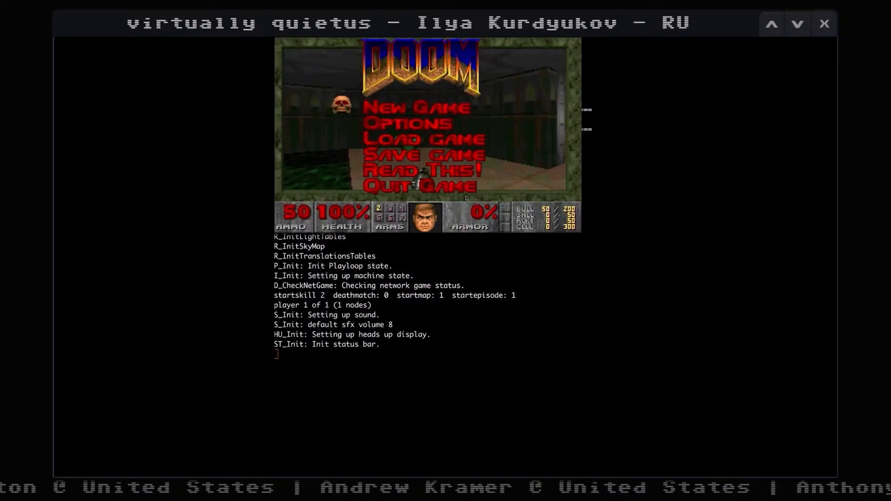
pyautogui.click(415, 170)
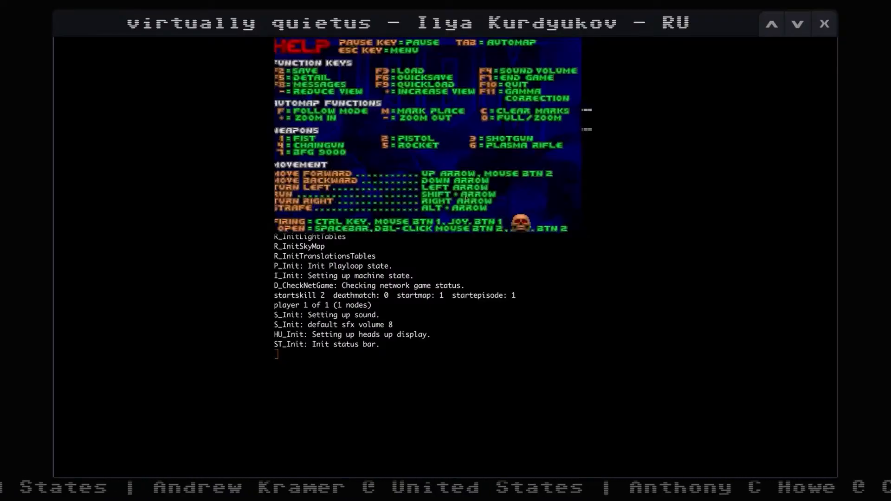